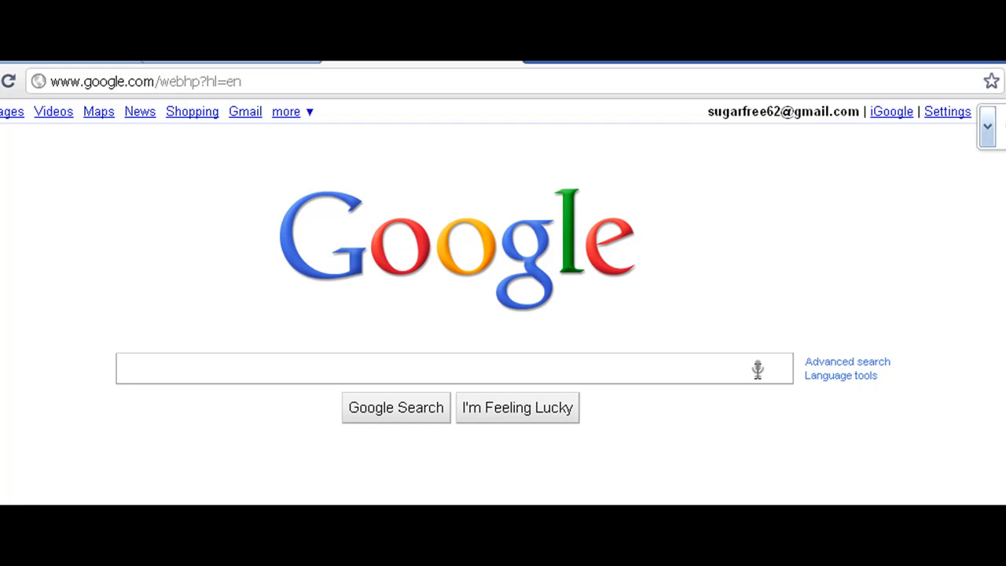
Step: Voice-search google, yahoo and youtube, each results page marked Success
left_click(758, 368)
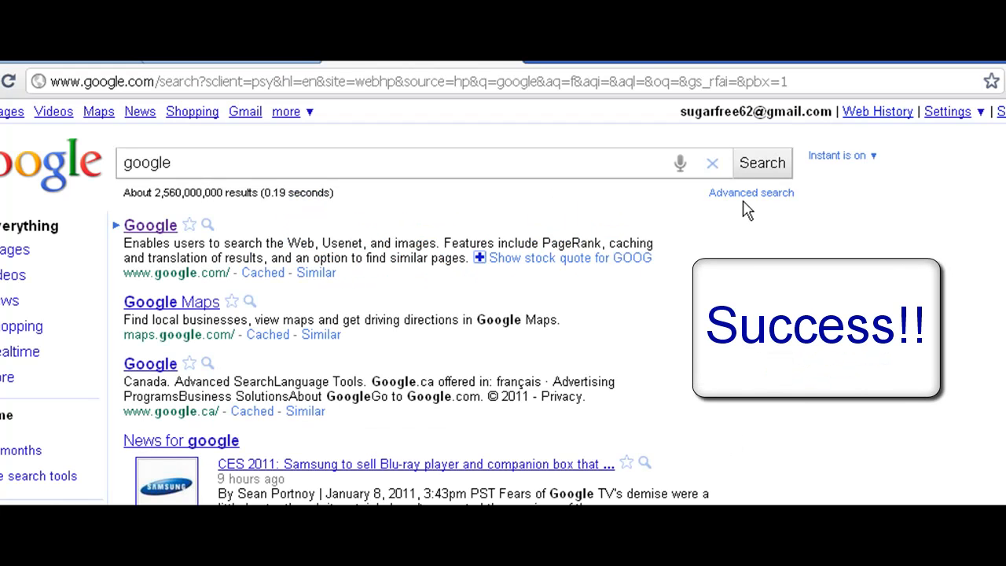
left_click(680, 164)
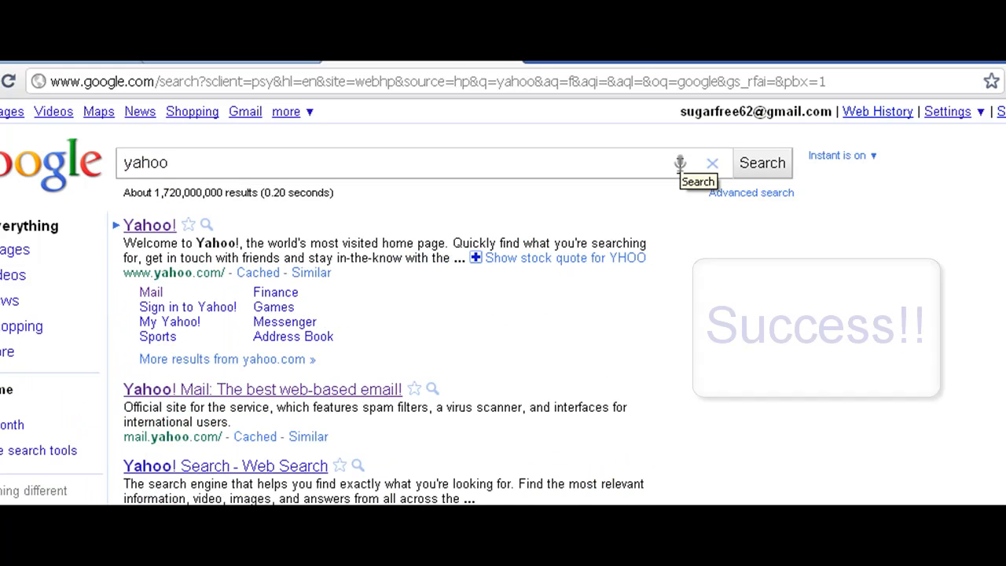
left_click(679, 162)
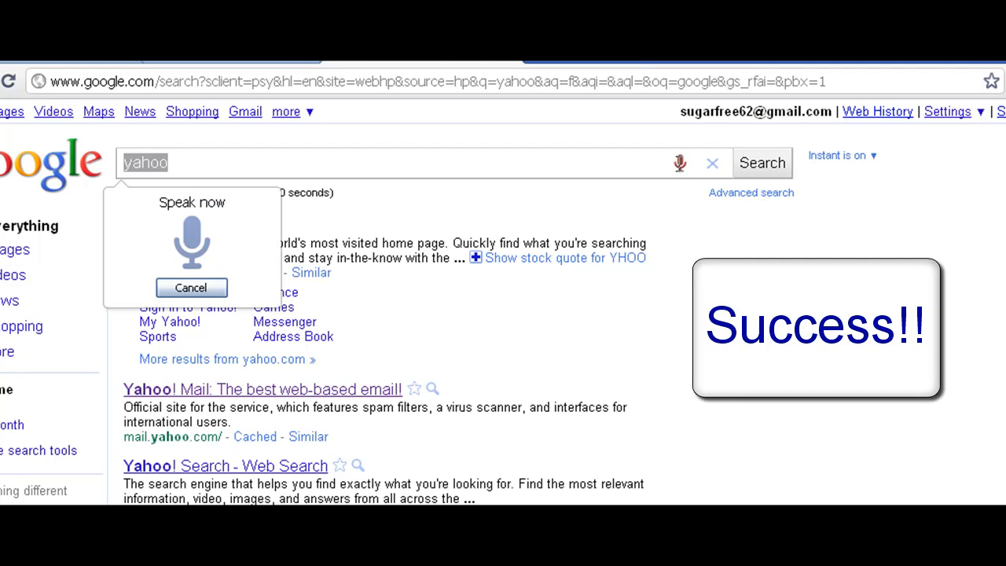
type("youtube")
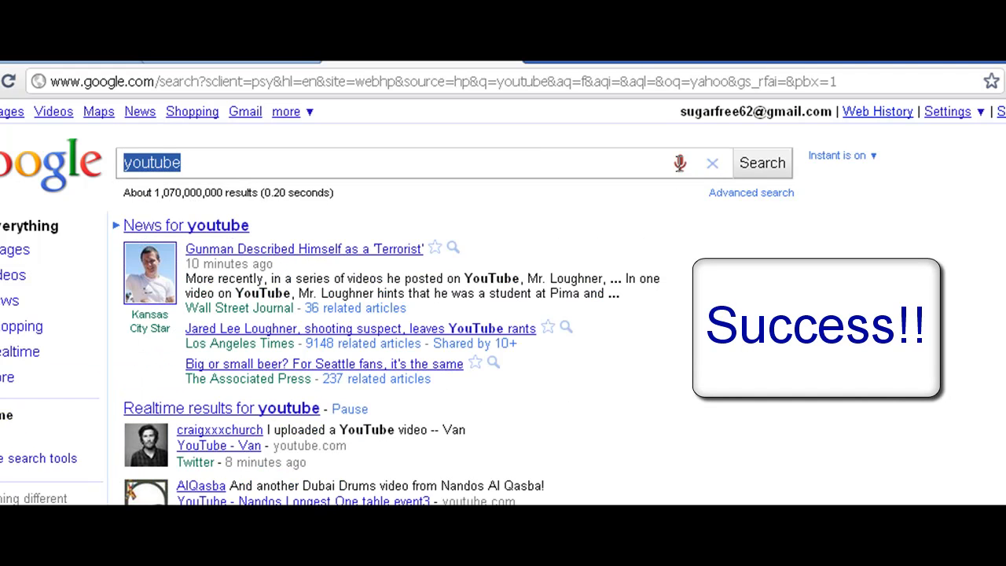
Step: Voice-search hot dog and start the next spoken query, rocks park
left_click(679, 162)
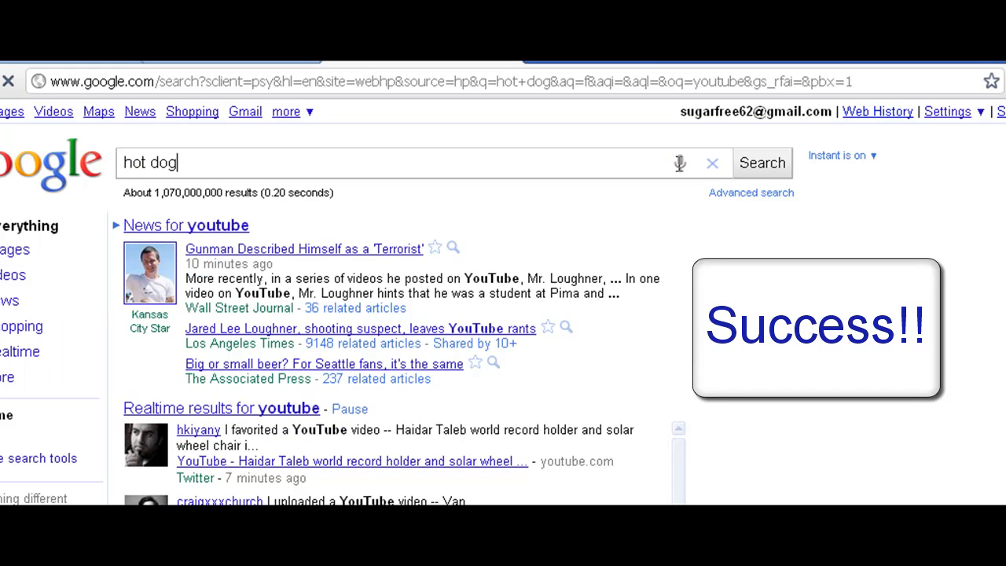
left_click(761, 162)
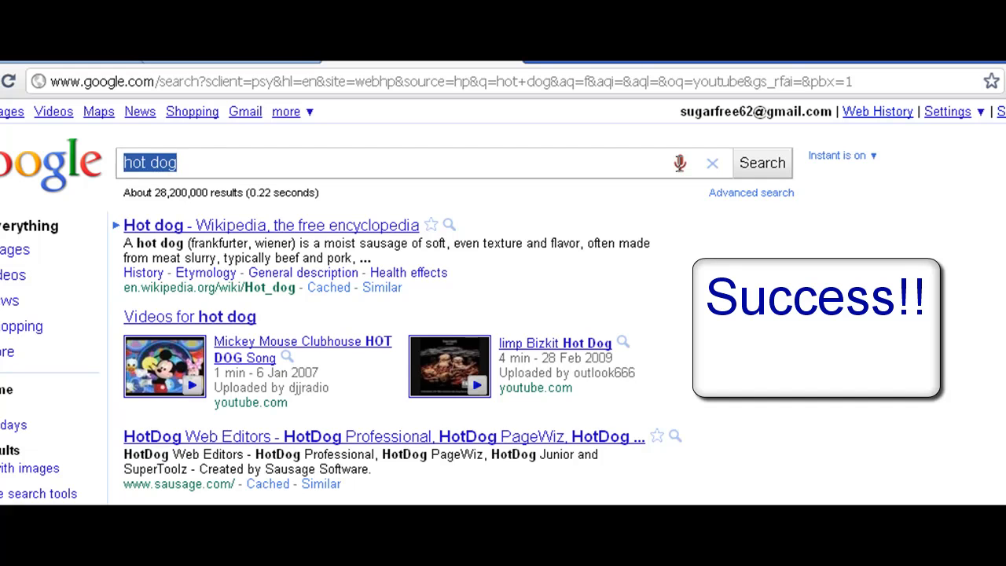
left_click(679, 162)
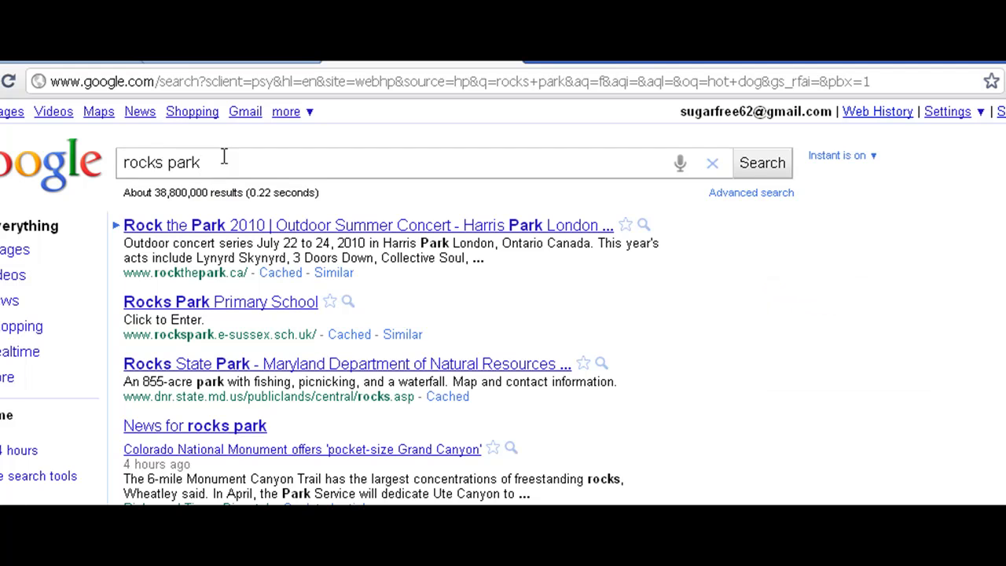
mouse_move(230, 162)
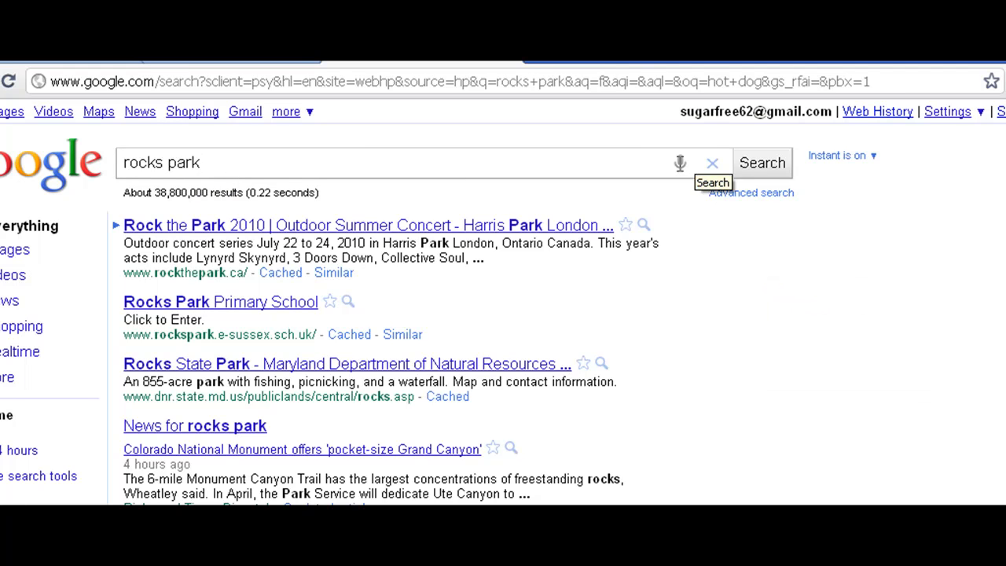
Step: Voice-search windows xp and all my god, each bringing up matching results
left_click(680, 162)
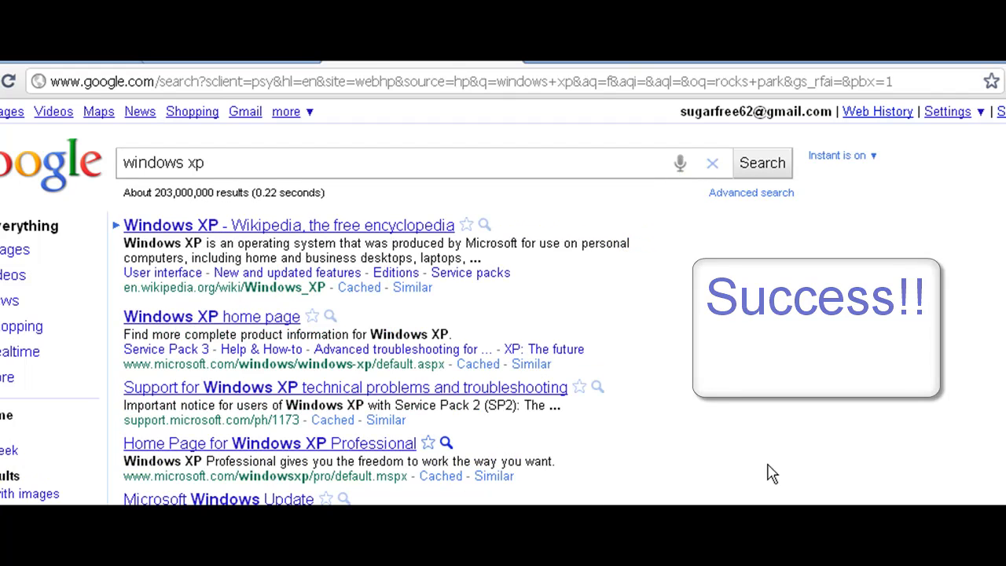
left_click(679, 162)
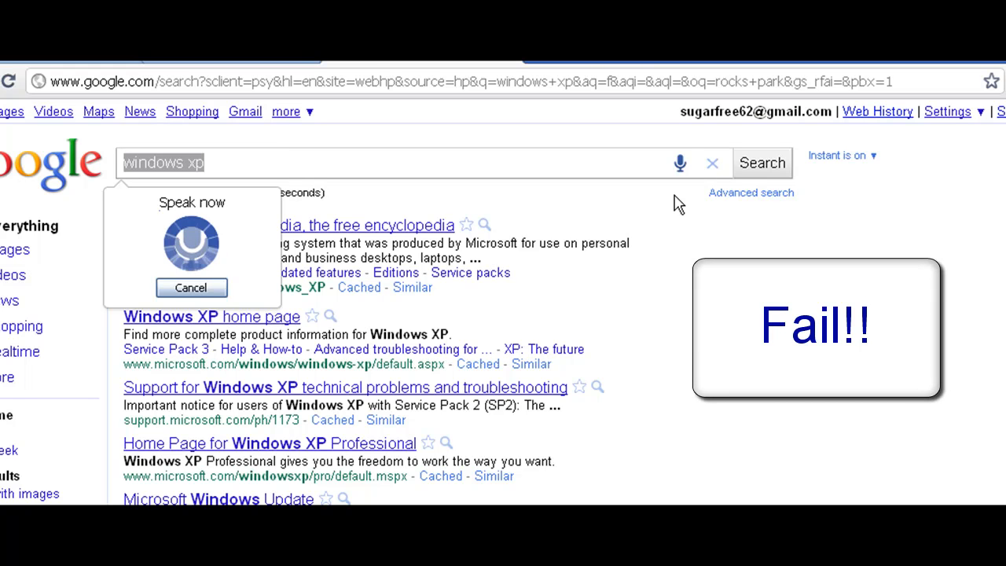
type("all my god")
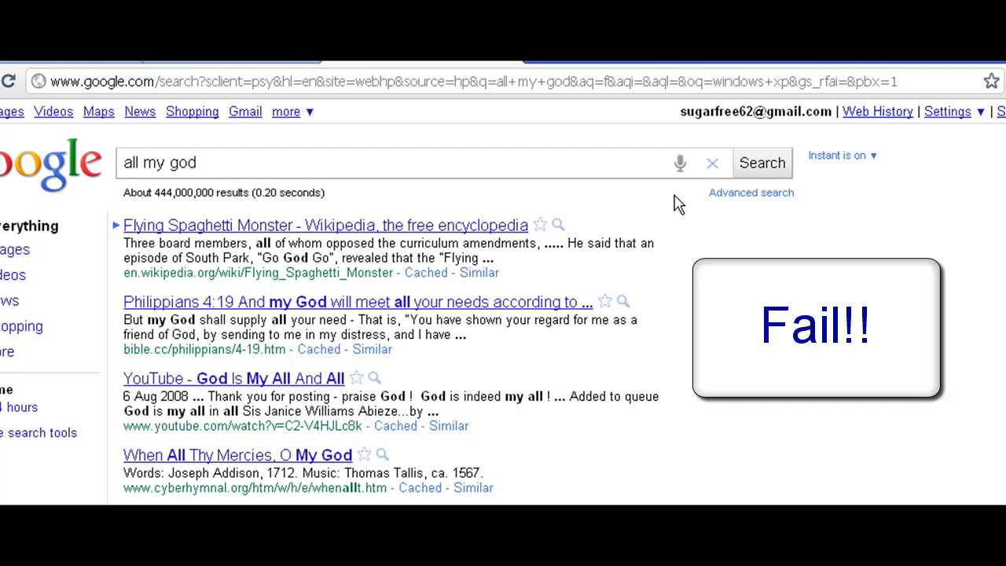
Step: Voice-search im so crazy, new deal and radio, ending on the radio results
left_click(679, 163)
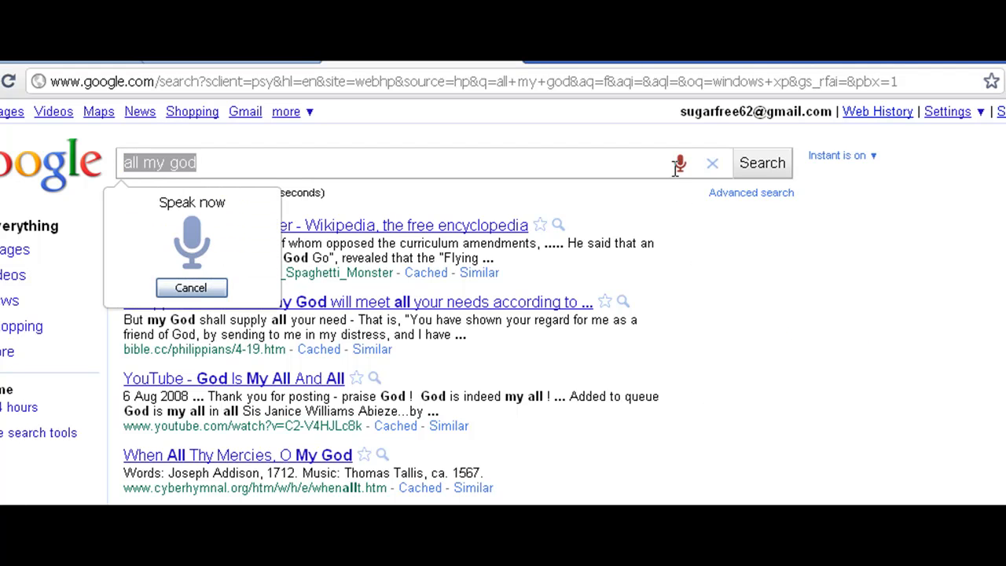
left_click(679, 162)
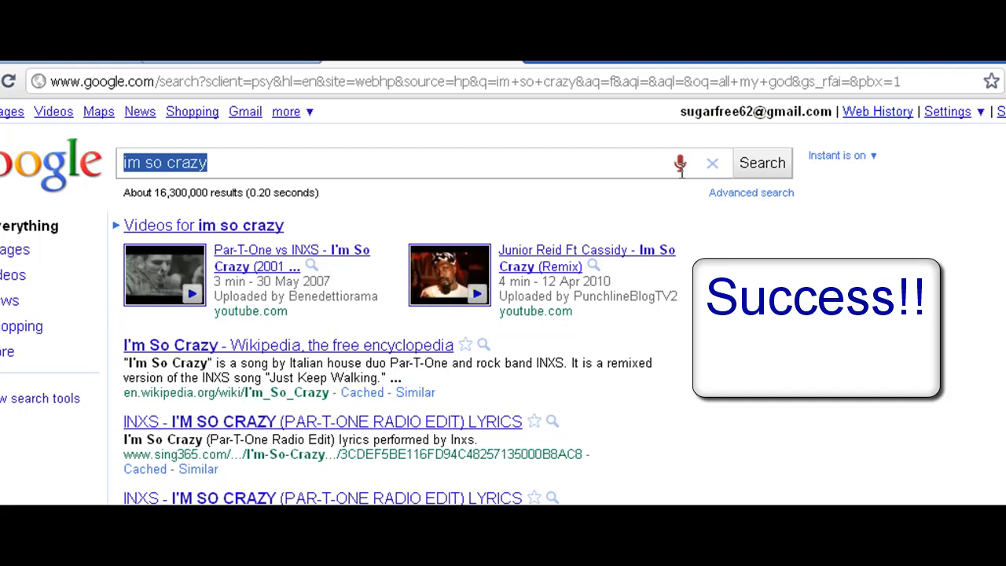
left_click(680, 162)
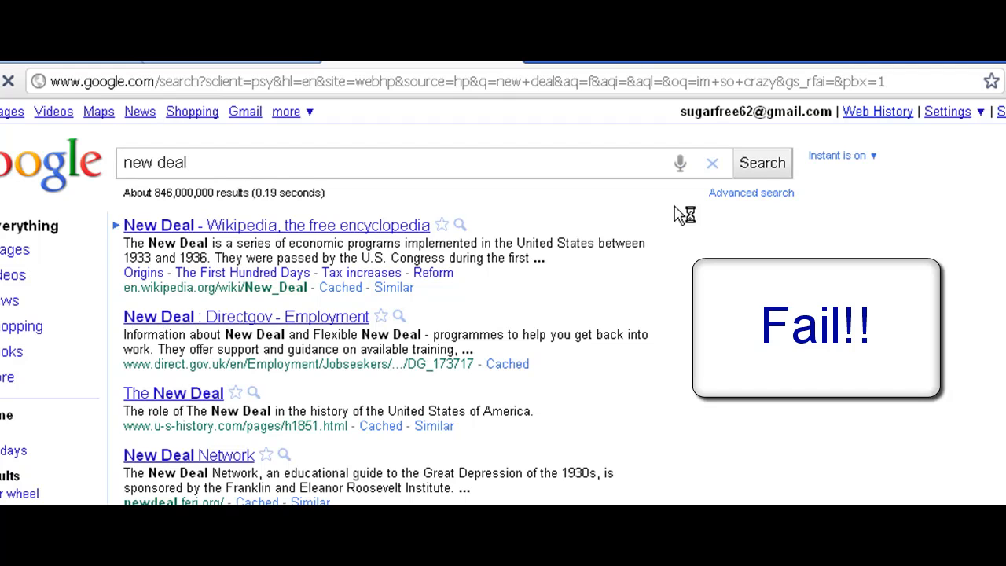
left_click(679, 162)
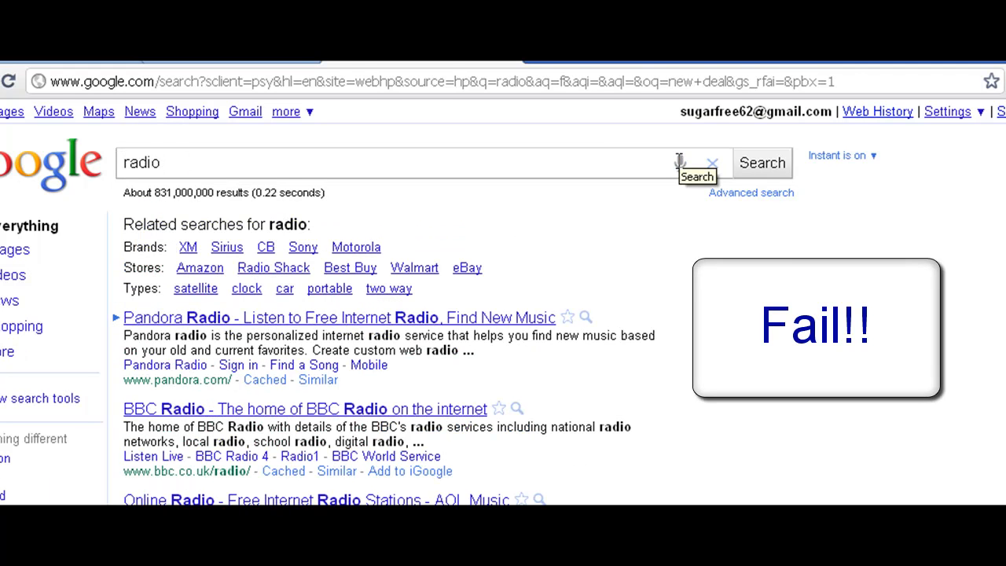
Step: Voice-search miley cyrus and justin davis from the results page
double_click(141, 162)
type("miley cyrus")
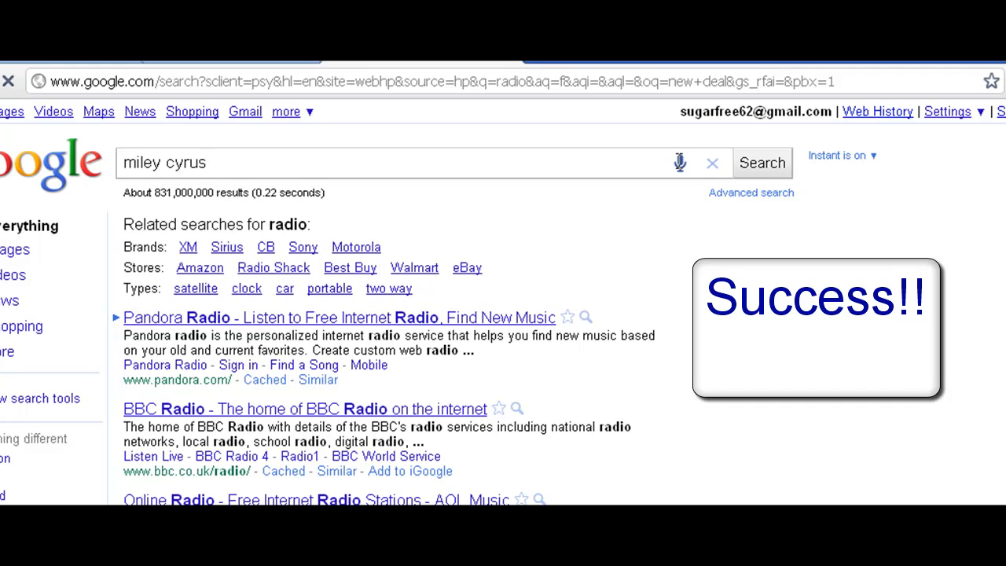
left_click(761, 162)
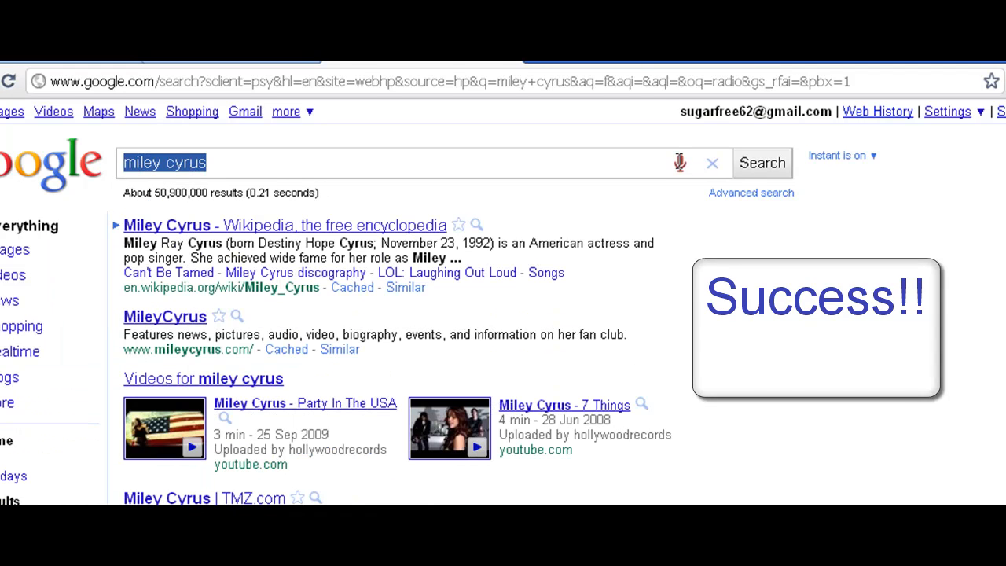
left_click(680, 162)
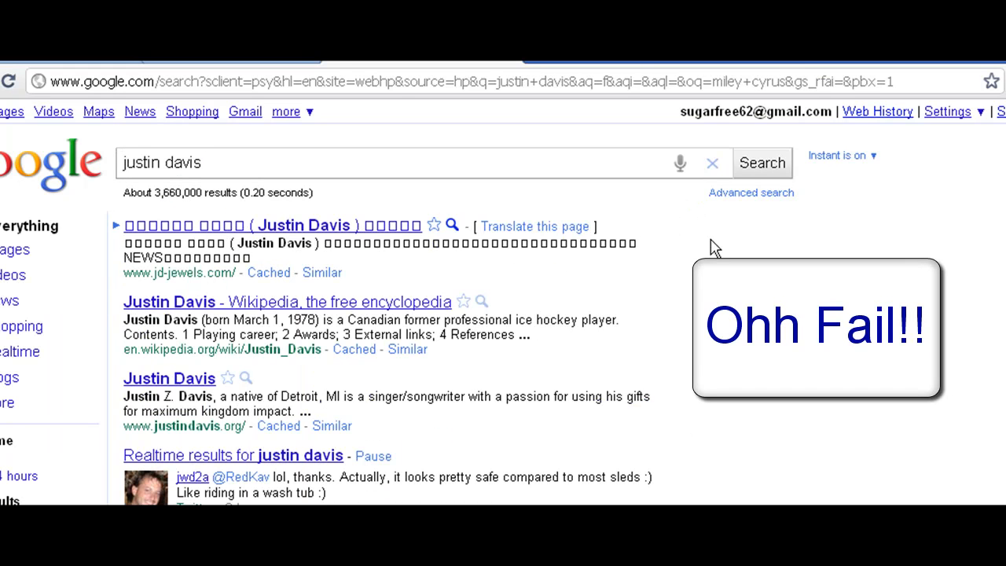
Step: Voice-search what's the time now, listing world clock and time-zone sites
left_click(680, 162)
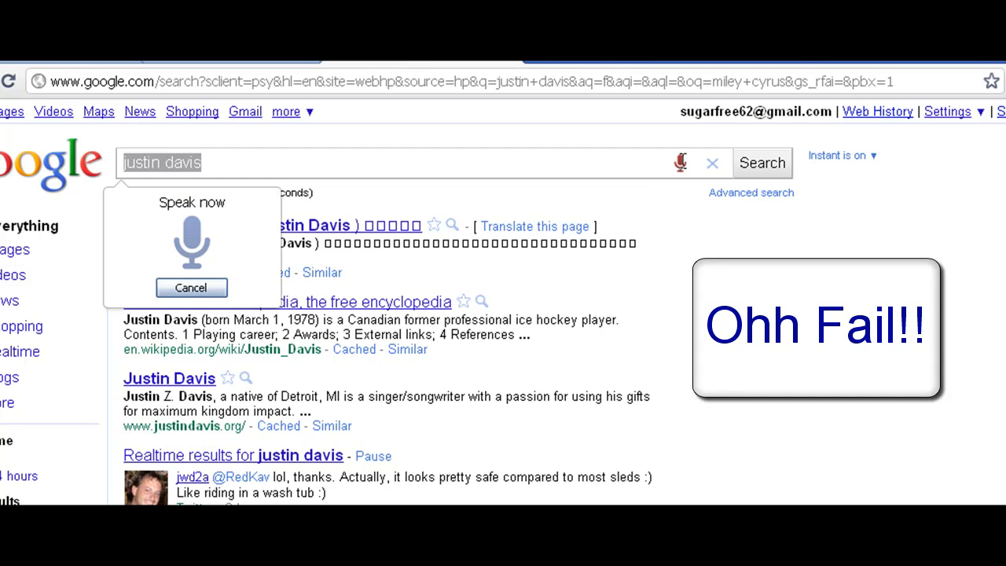
left_click(192, 287)
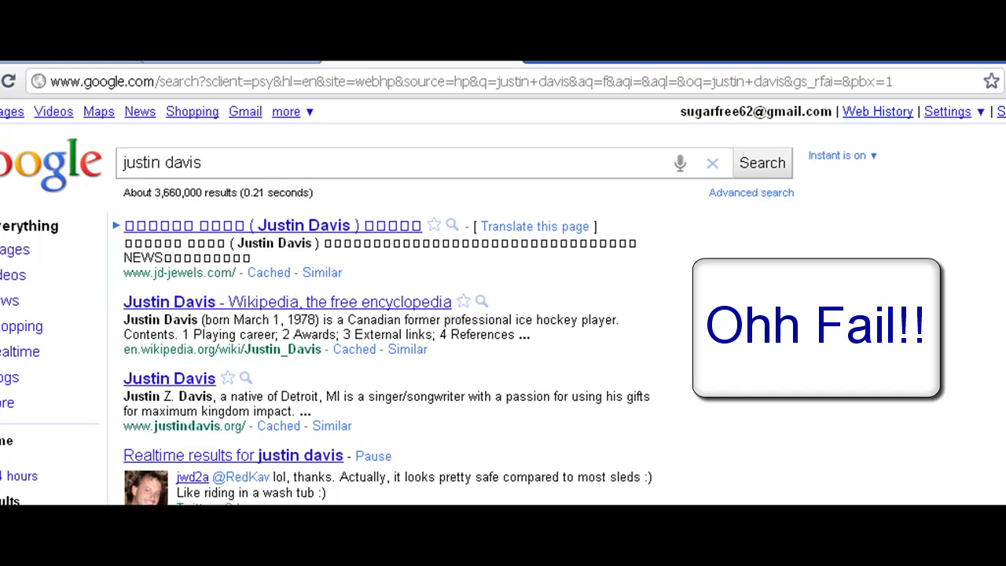
mouse_move(687, 167)
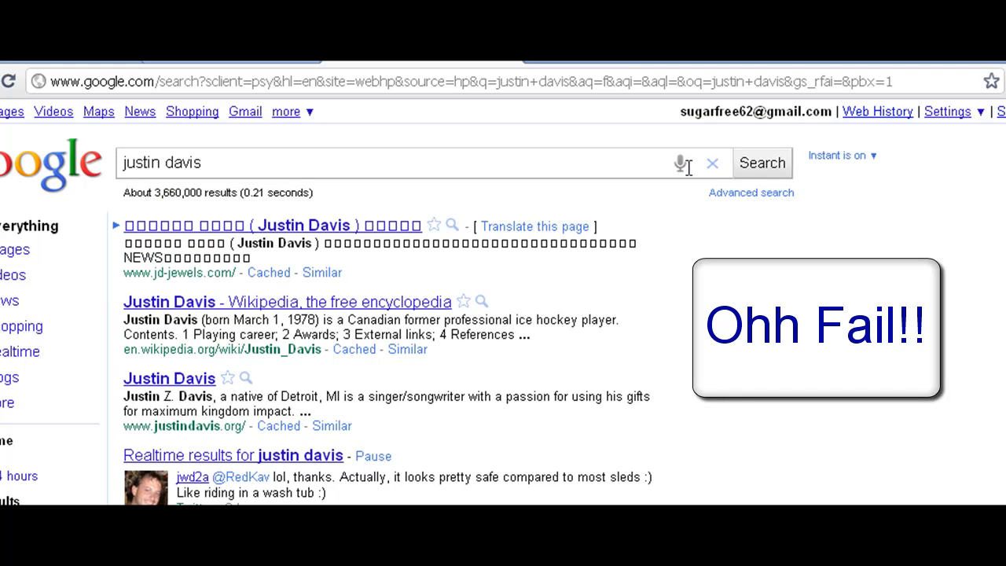
left_click(679, 163)
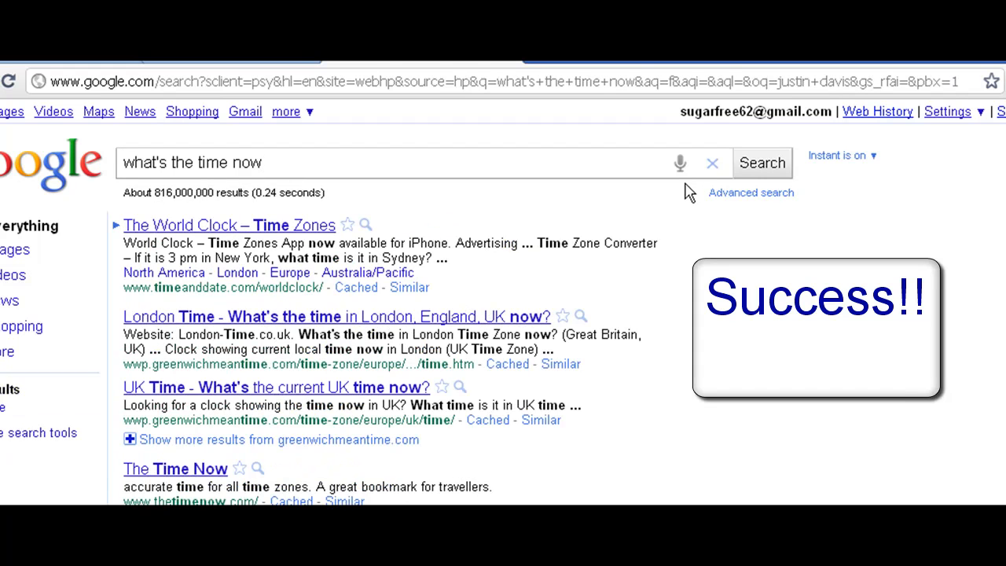
Step: Voice-search maps, gmail and latest news, each returning matching results
left_click(679, 162)
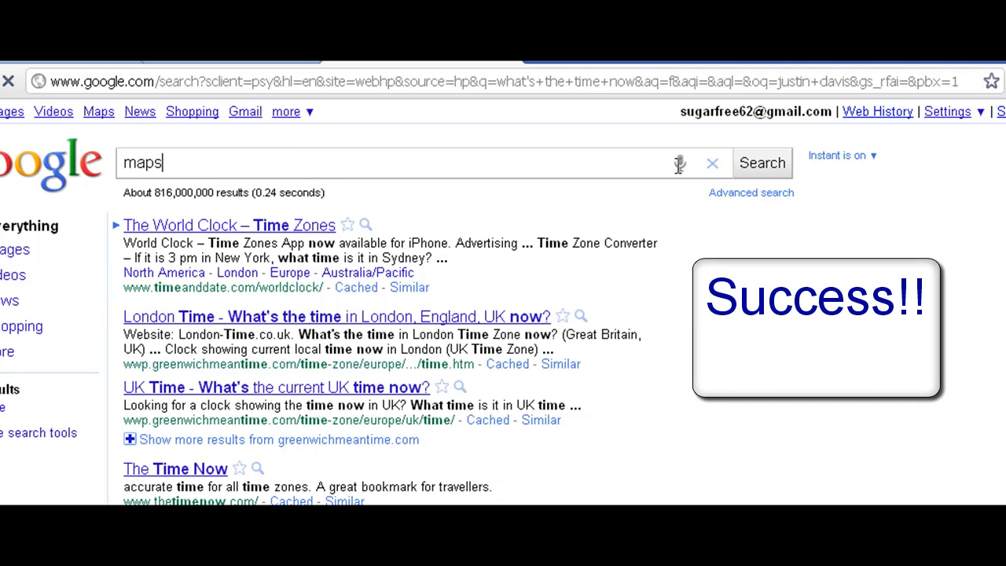
left_click(761, 162)
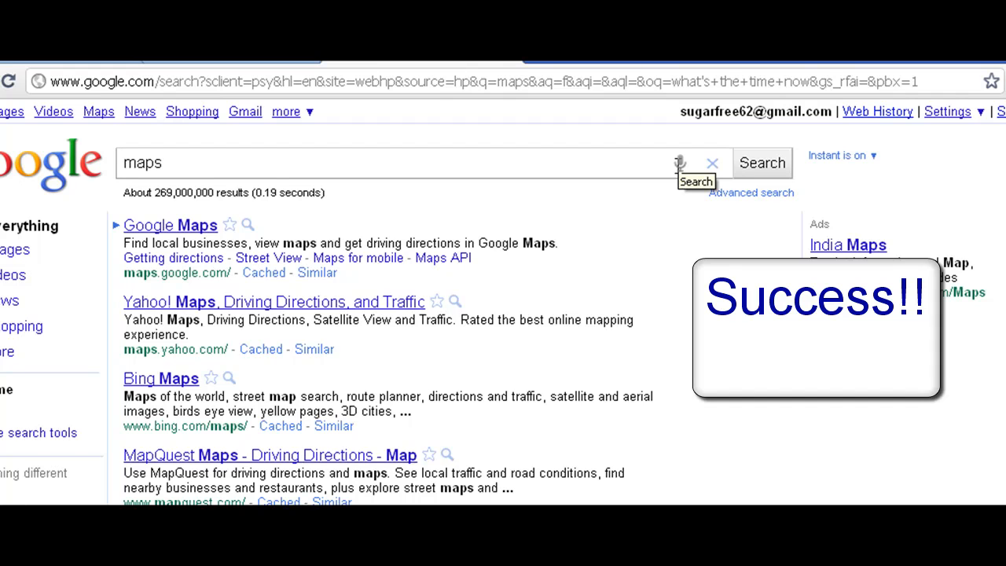
mouse_move(686, 228)
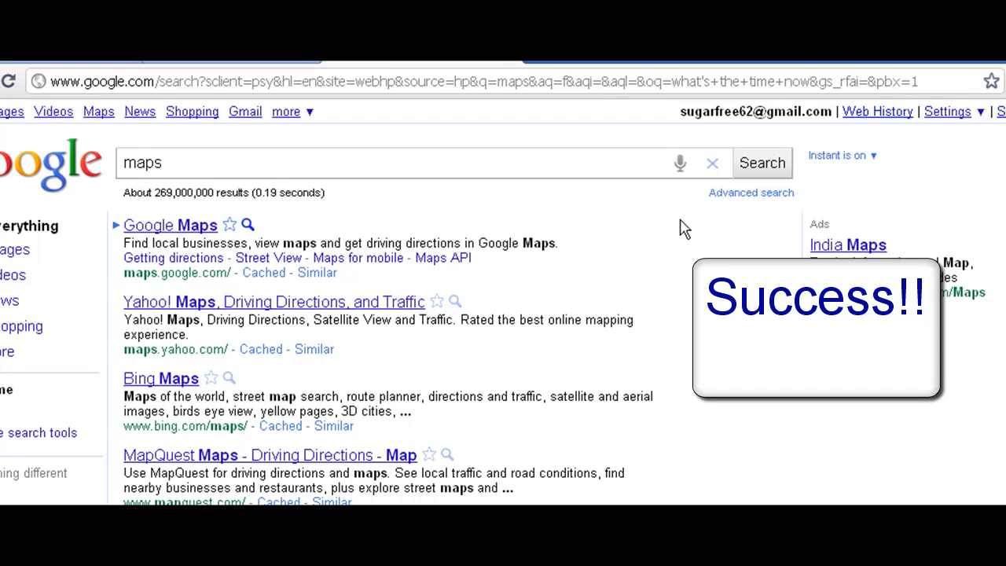
left_click(679, 162)
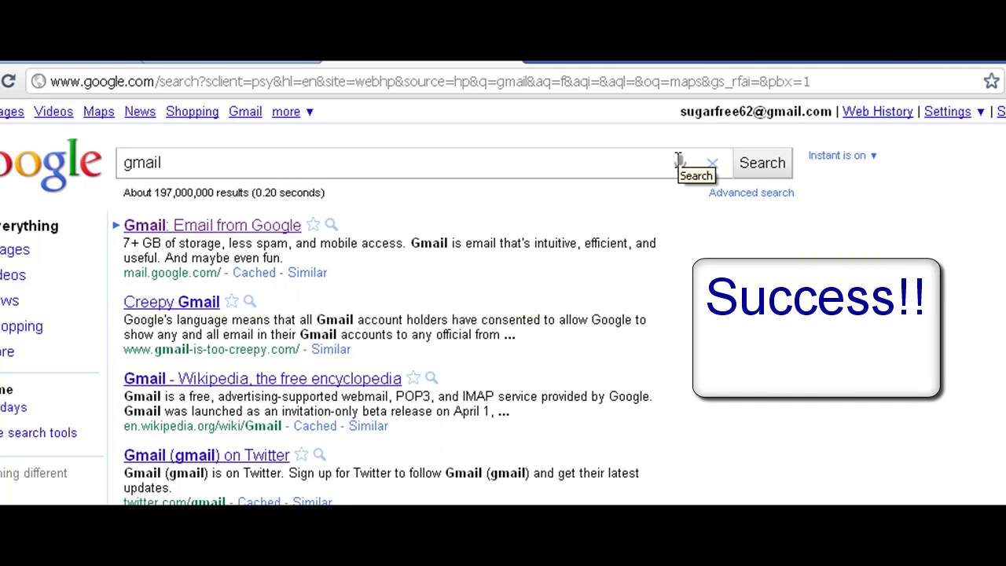
left_click(680, 162)
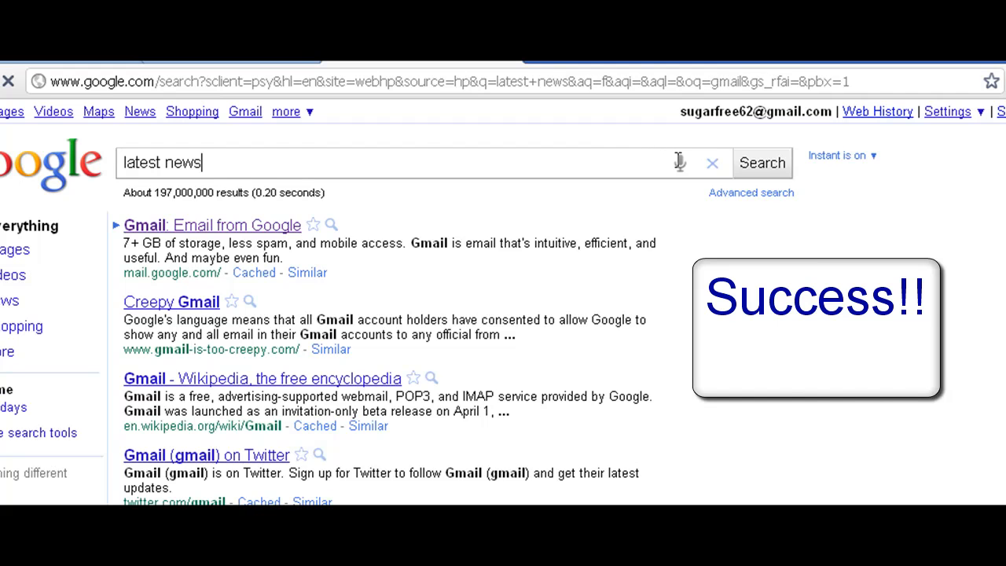
left_click(761, 162)
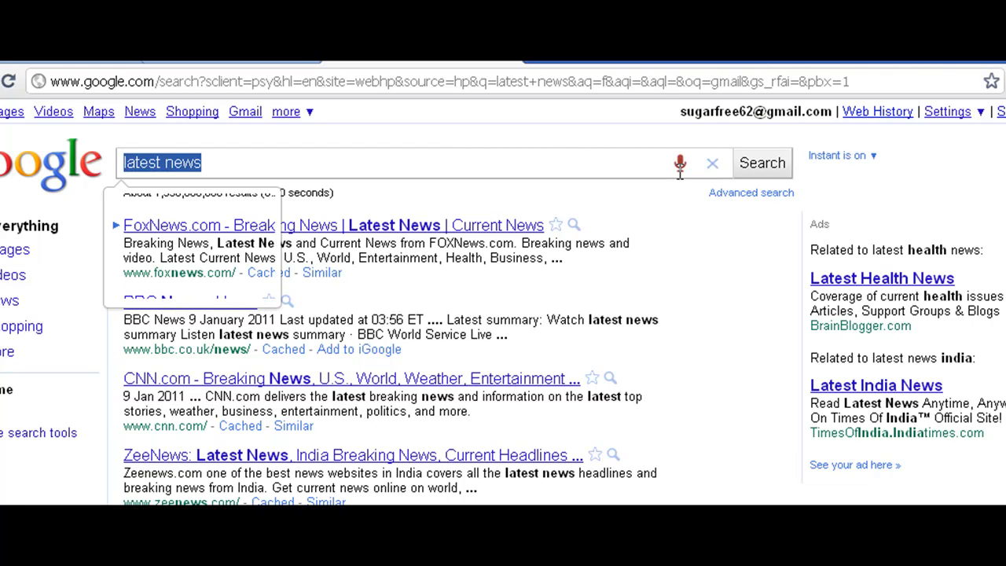
Step: Voice-search how to dance and how to smile, ending on the smile results
left_click(679, 162)
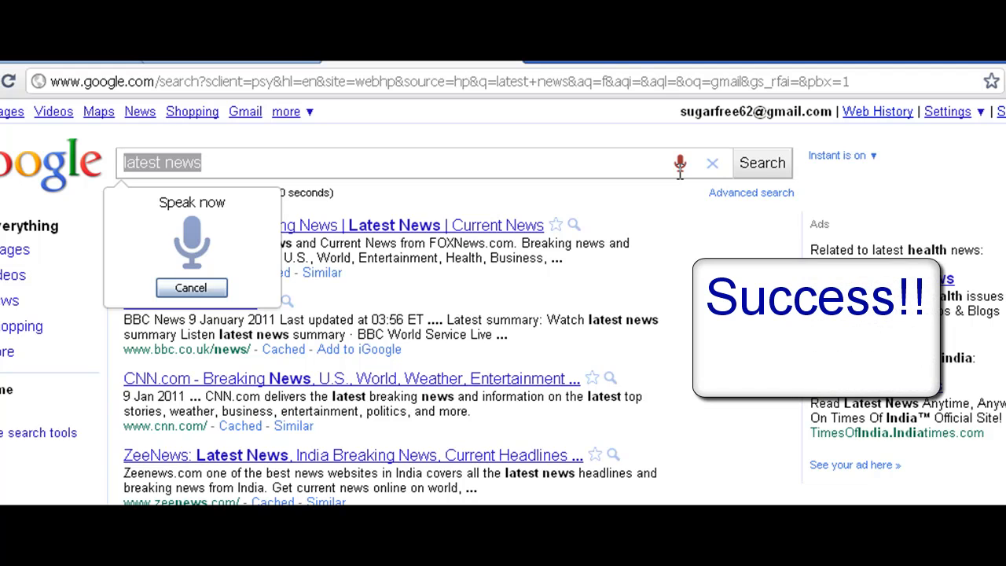
type("how to dance")
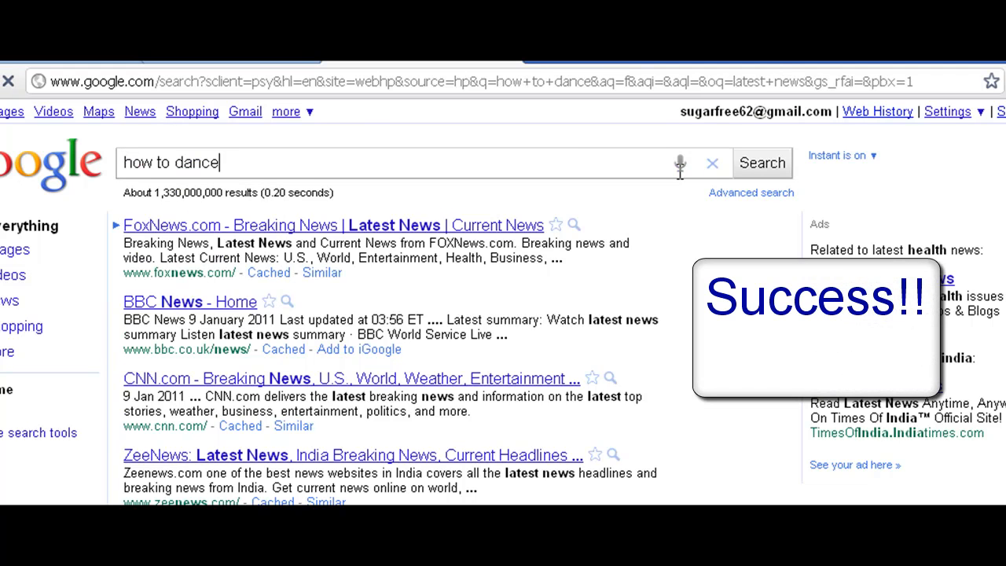
left_click(761, 162)
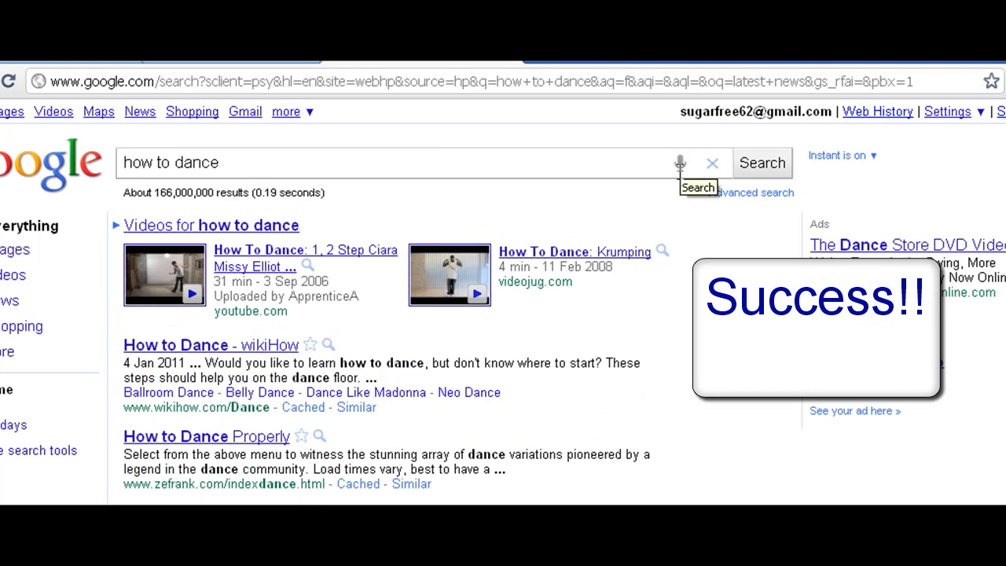
left_click(679, 164)
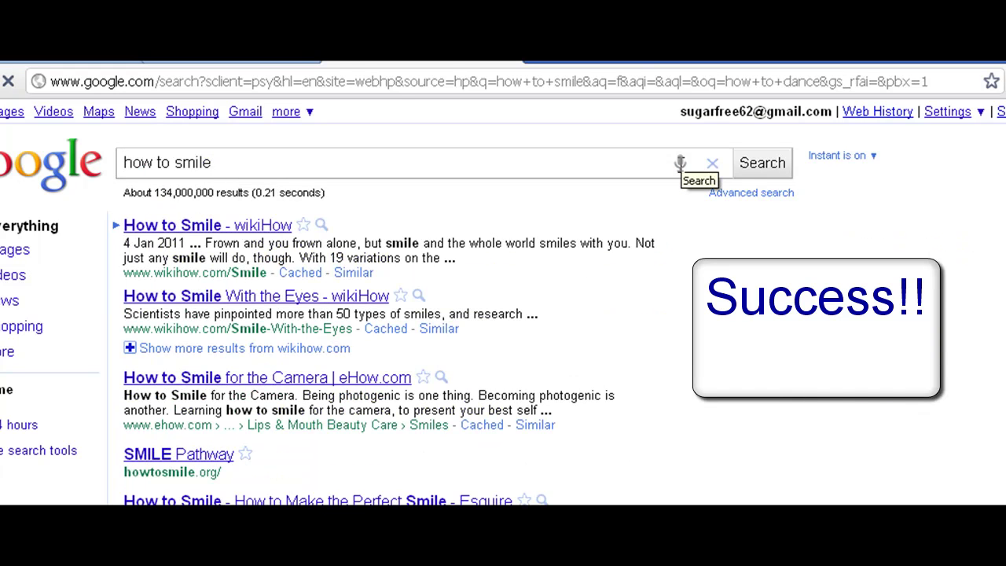
Step: Voice-search how to disco, bringing up disco dance videos and step guides
left_click(679, 162)
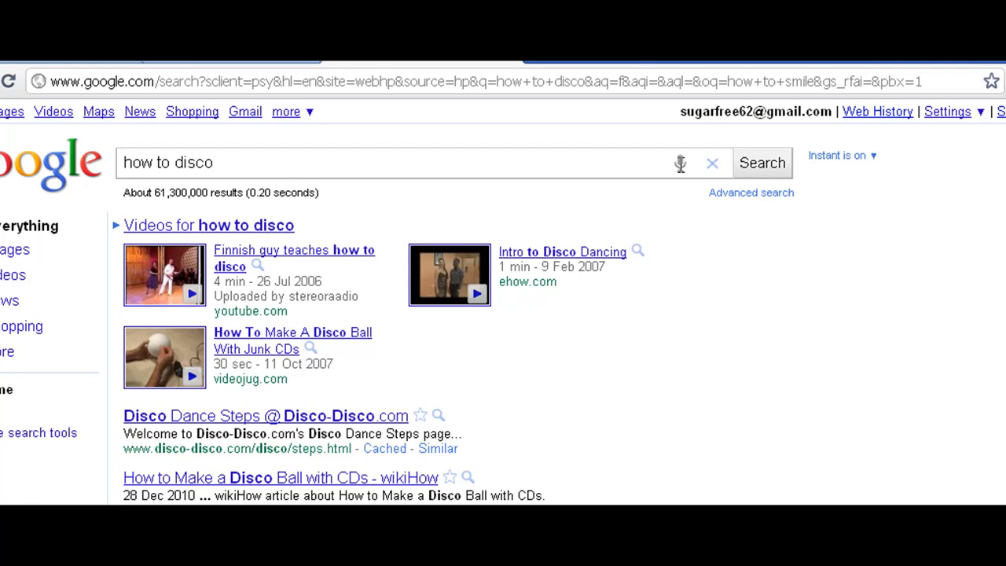
mouse_move(701, 248)
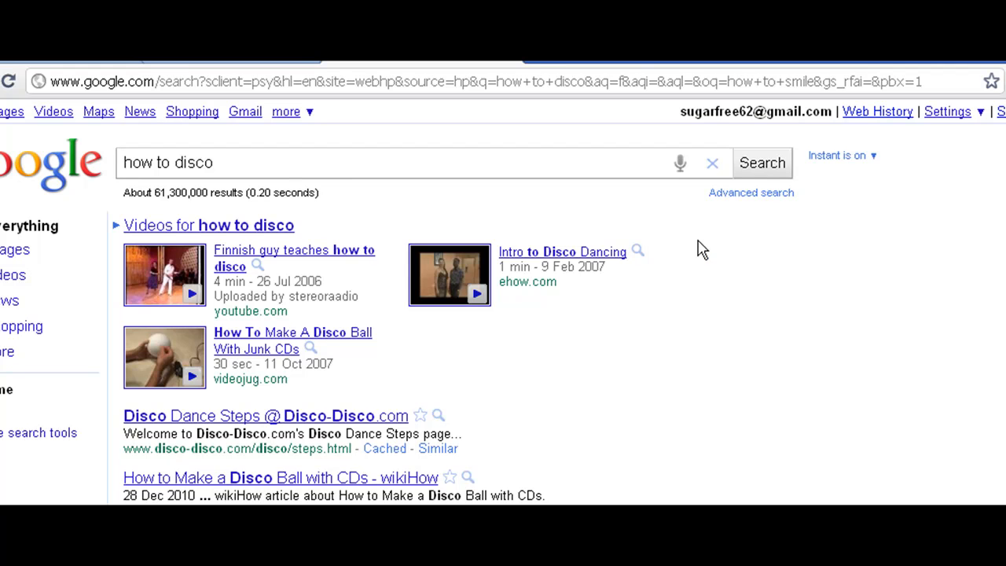